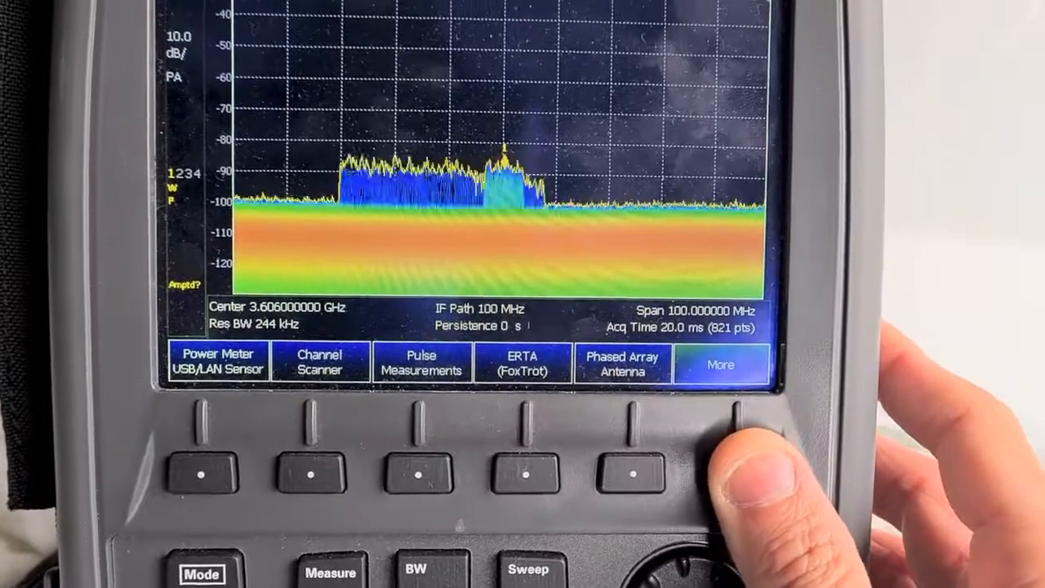
- Show the additional measurement modes beyond the real-time spectrum options
{"action": "left_click", "coordinate": [722, 366]}
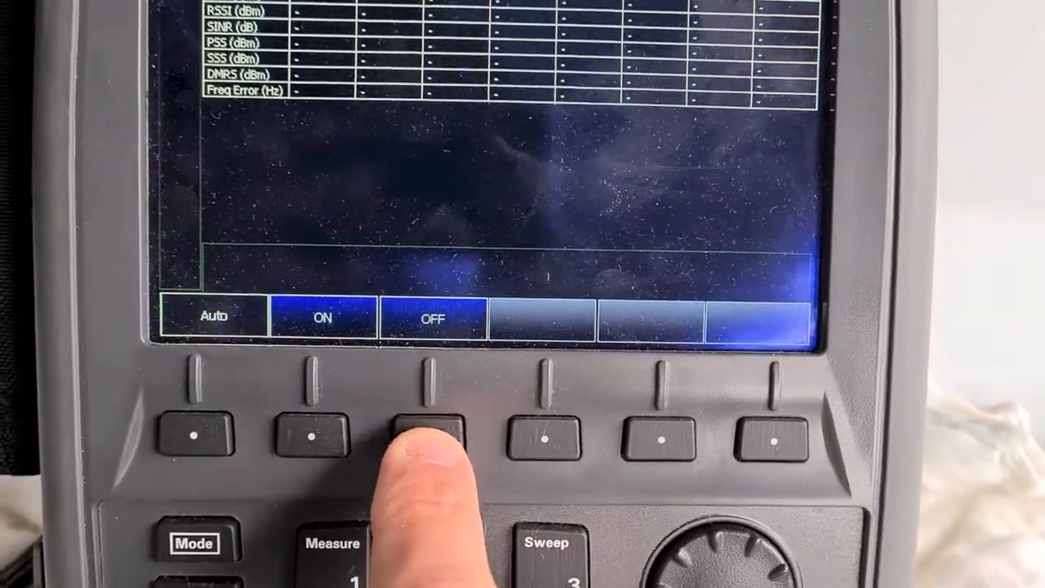
- Switch the on/off setting of the 5G NR OTA measurement to Off
{"action": "left_click", "coordinate": [433, 433]}
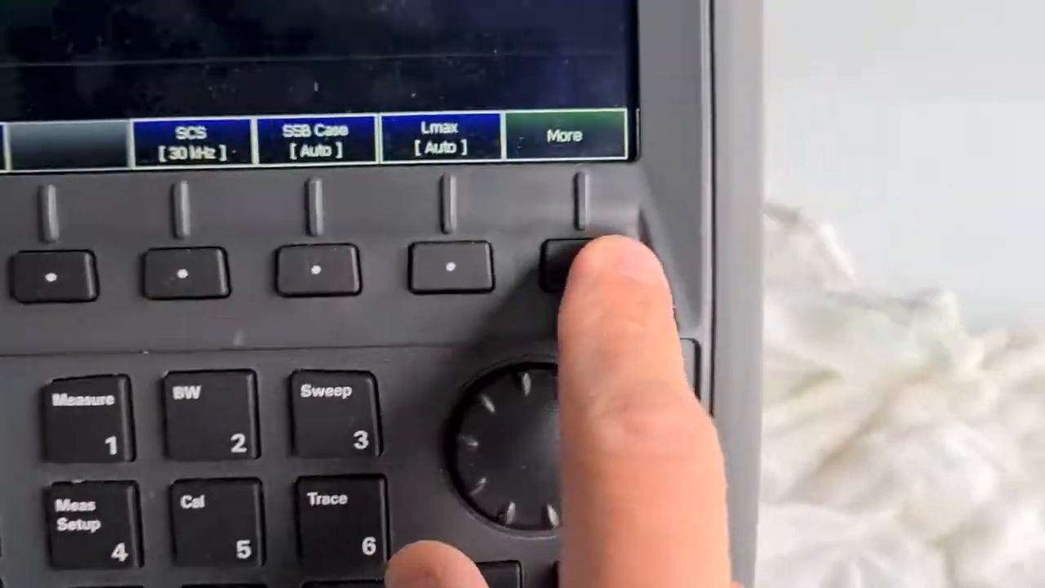
- Show the SSB offset detection scan with detection on and FR1 100 MHz bandwidth
{"action": "left_click", "coordinate": [580, 261]}
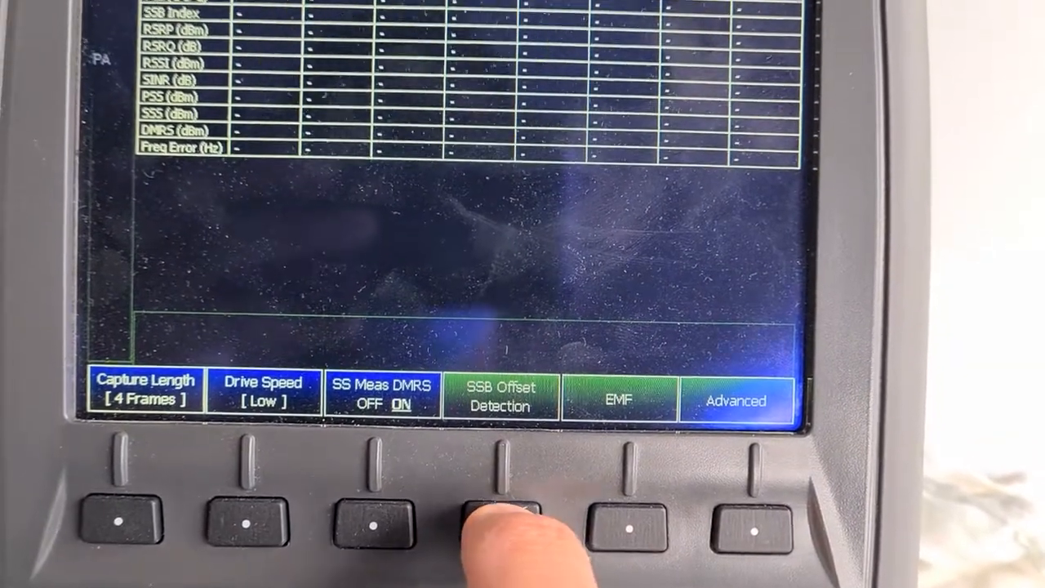
{"action": "left_click", "coordinate": [499, 523]}
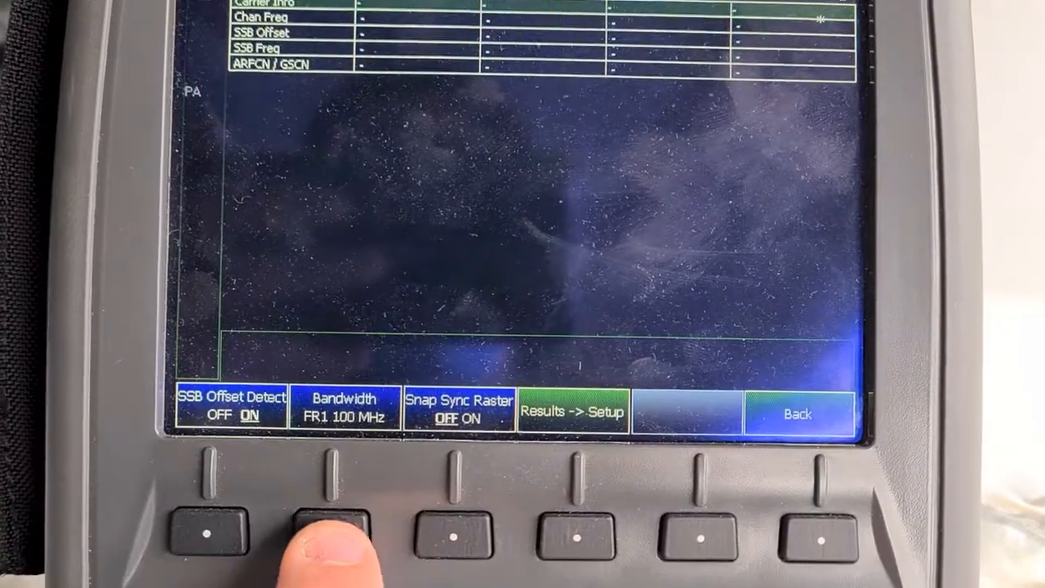
- Set the SSB offset scan bandwidth to FR1 20 MHz
{"action": "left_click", "coordinate": [344, 536]}
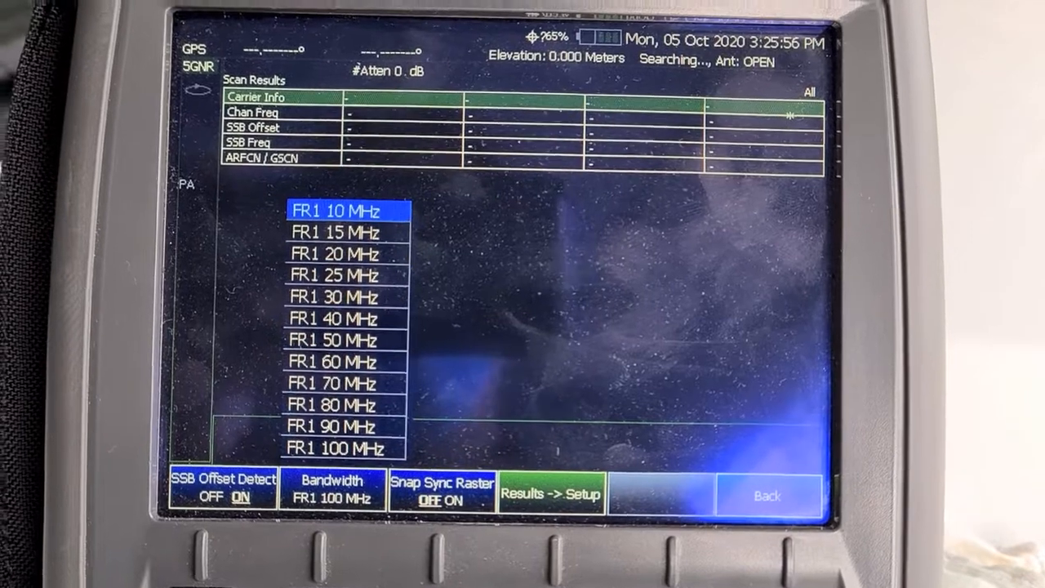
{"action": "left_click", "coordinate": [335, 255]}
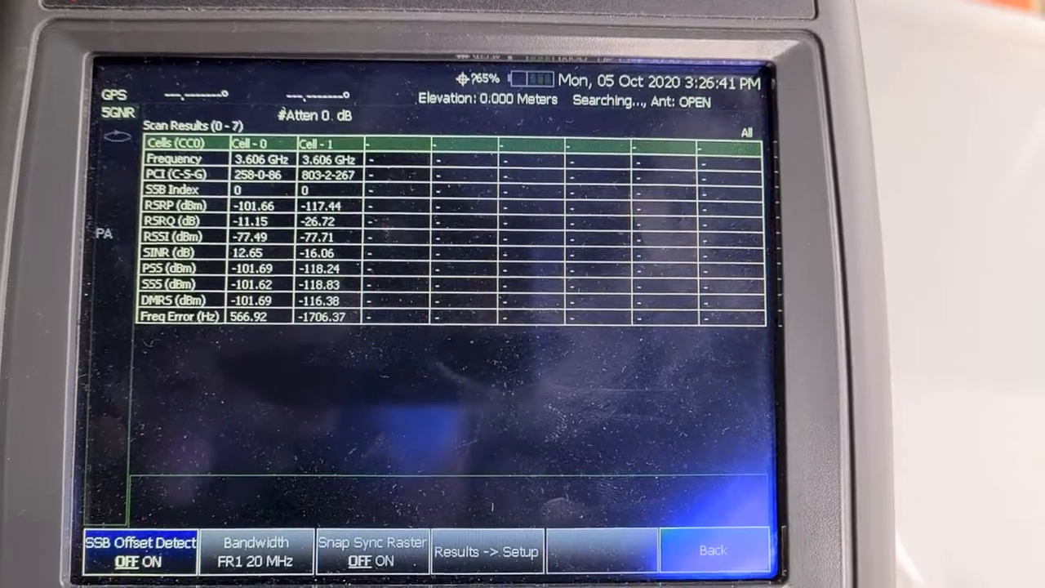
- Leave the 5G NR settings and load the real-time spectrum analyzer application
{"action": "left_click", "coordinate": [487, 549]}
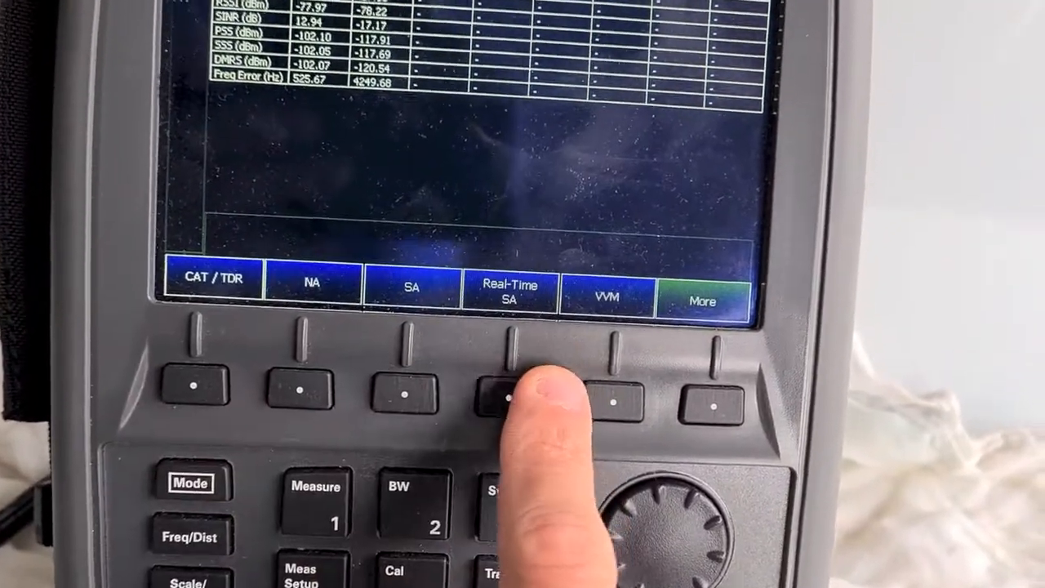
{"action": "left_click", "coordinate": [510, 384]}
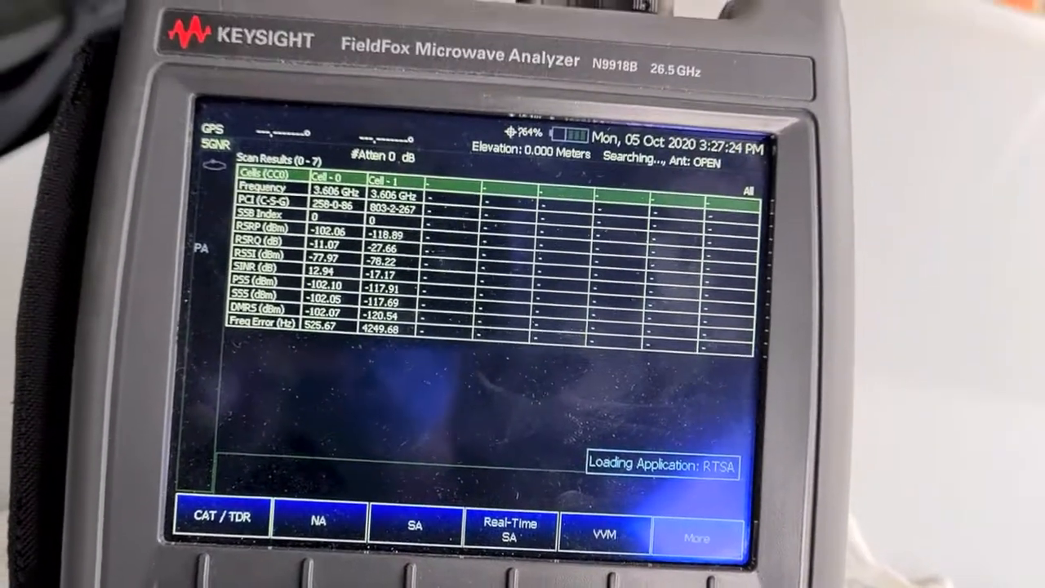